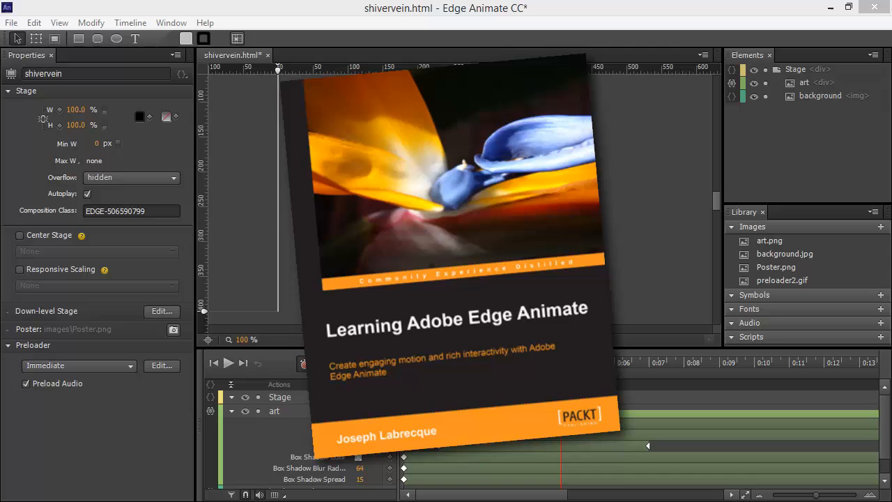
Resize the Chrome preview window and watch the shivervein artwork scale with it.
left_click(560, 362)
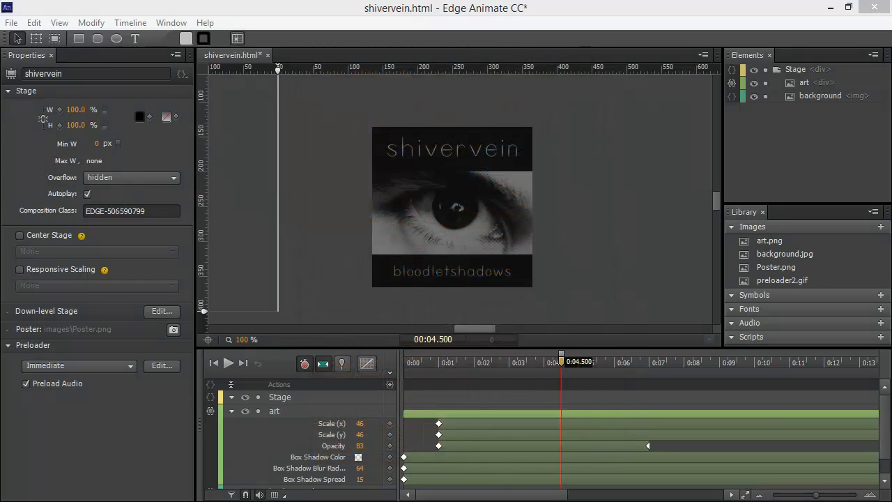
mouse_move(219, 87)
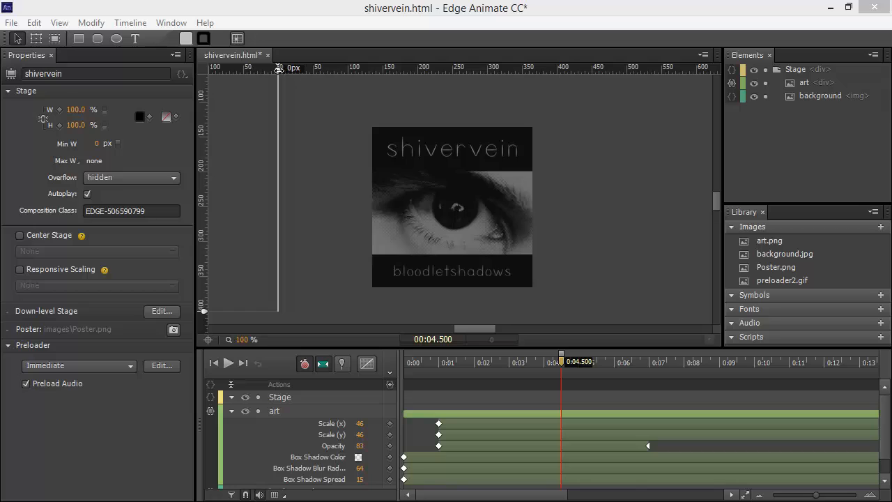
mouse_move(292, 103)
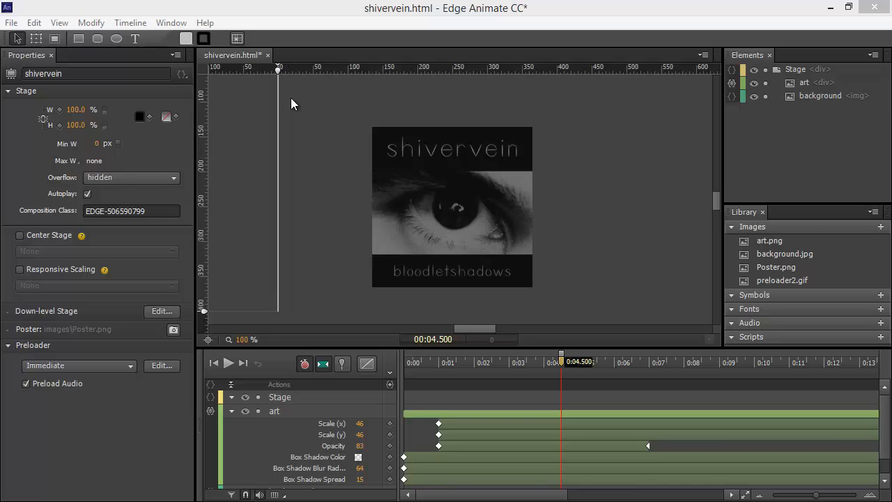
mouse_move(295, 128)
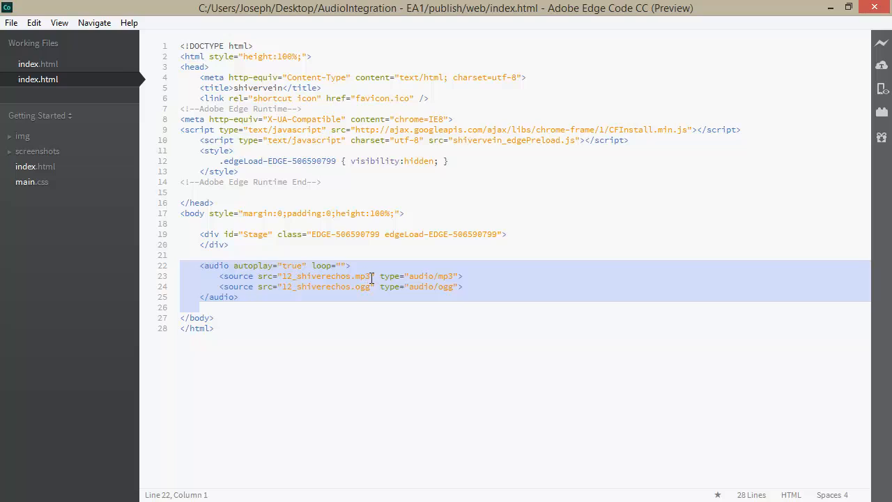
mouse_move(368, 339)
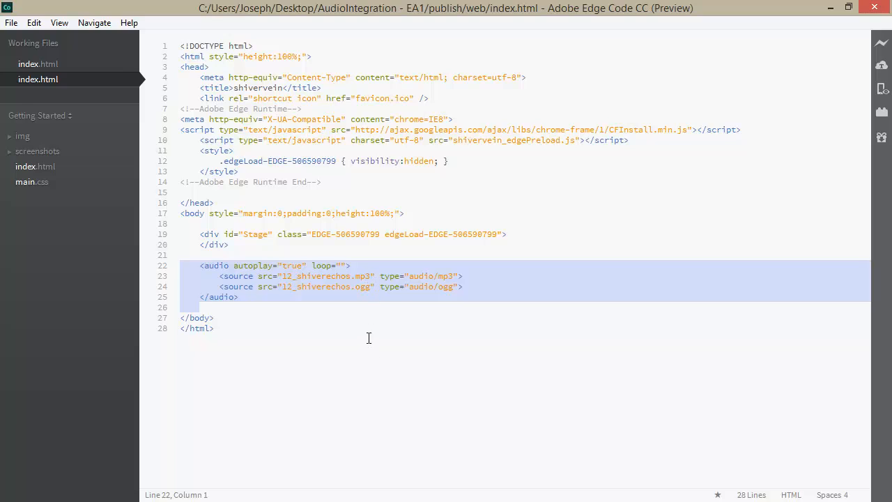
mouse_move(303, 331)
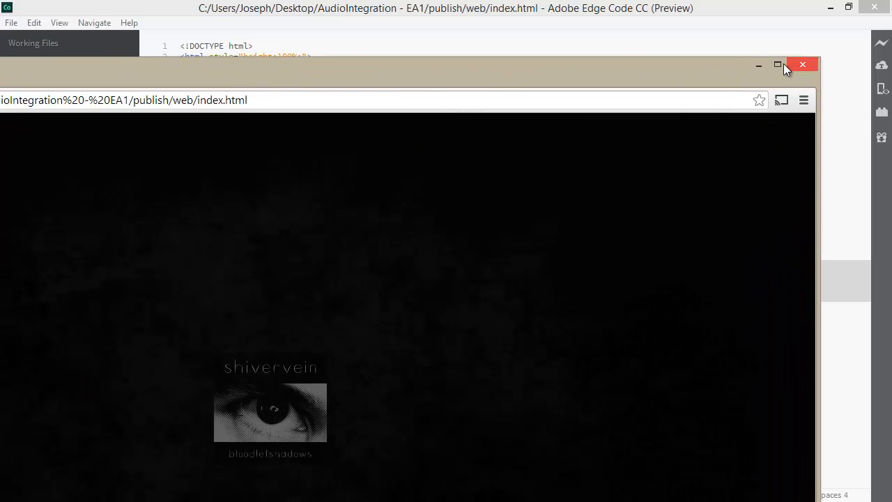
left_click(777, 65)
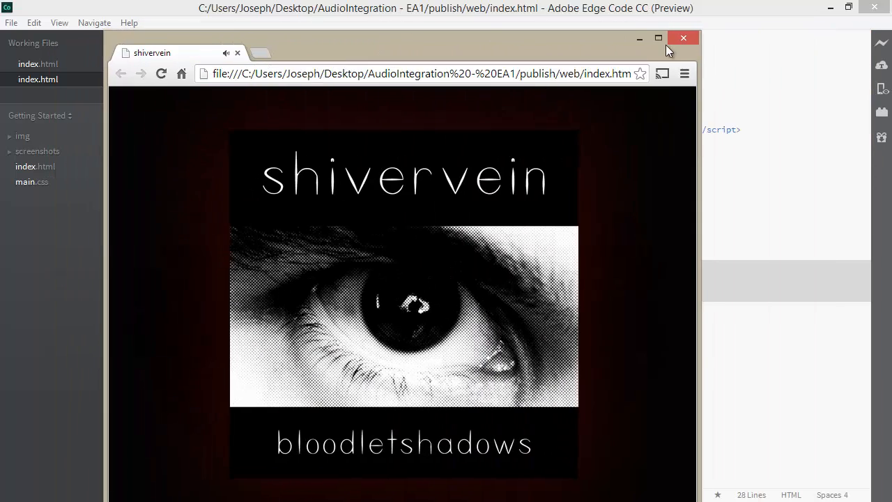
Close the Chrome preview and return to the shivervein composition in Edge Animate.
left_click(683, 38)
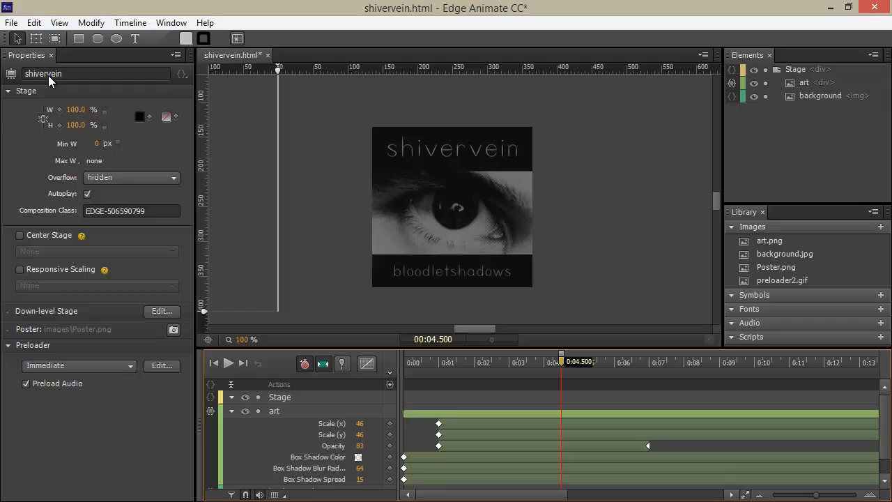
mouse_move(156, 143)
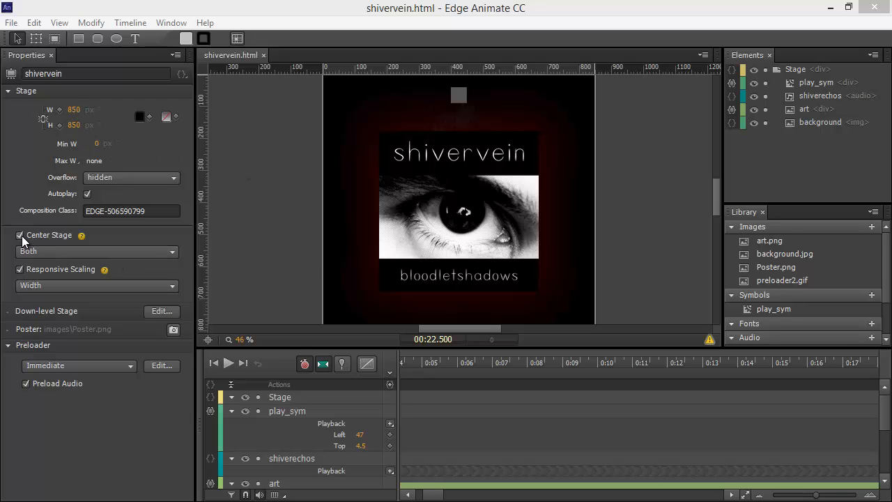
Enable Center Stage and set Responsive Scaling to Both for the 850 by 850 stage.
left_click(96, 250)
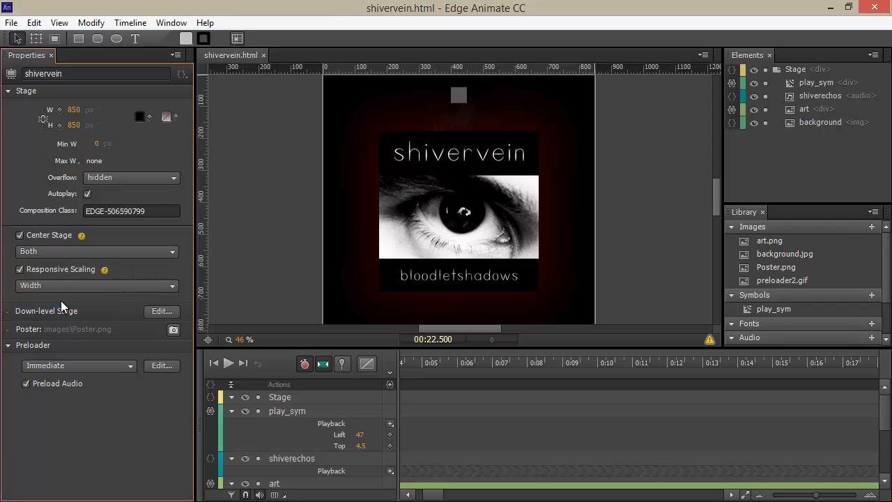
left_click(98, 284)
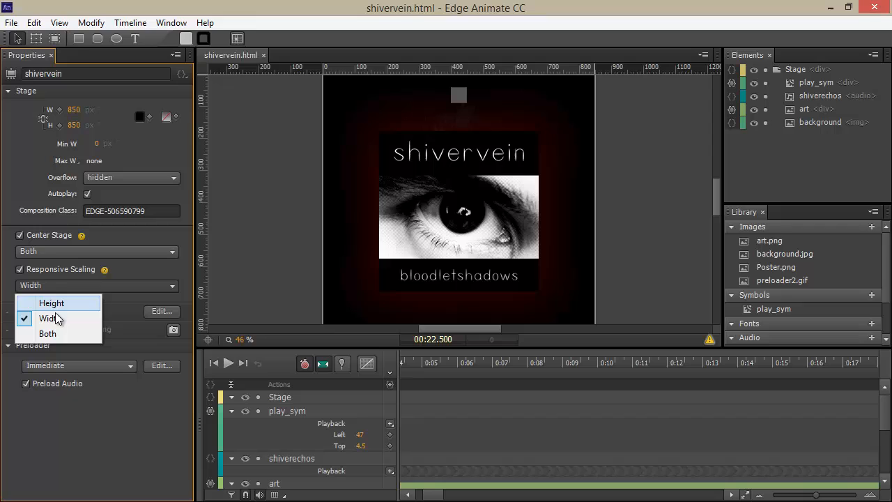
left_click(47, 333)
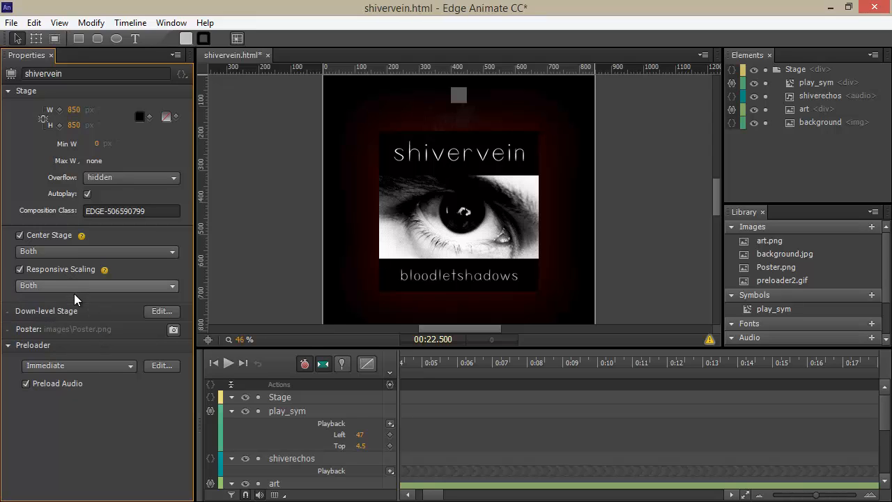
mouse_move(152, 277)
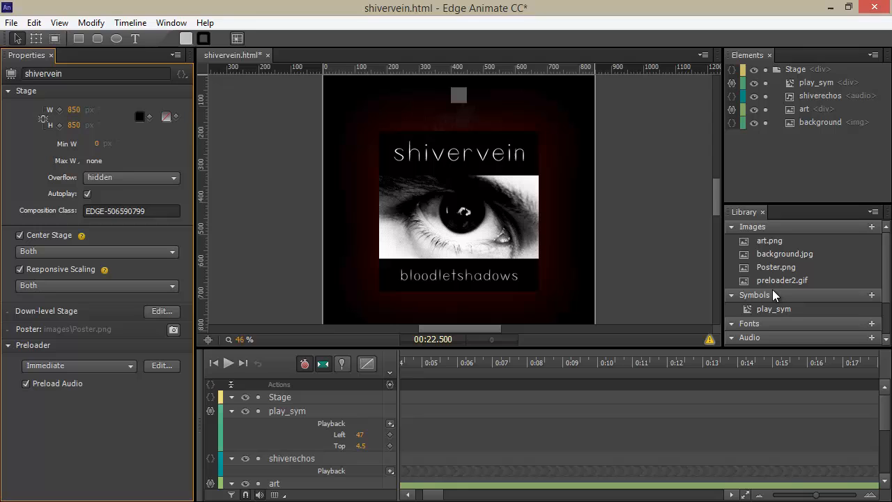
left_click(730, 226)
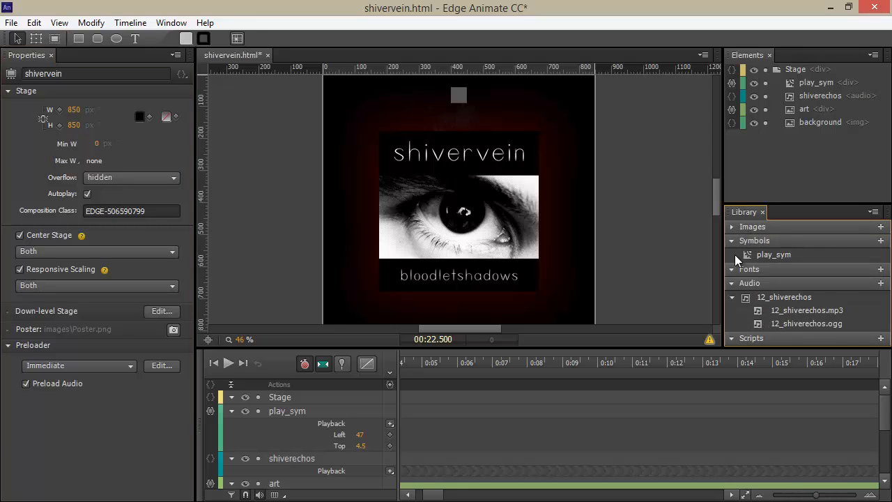
left_click(730, 240)
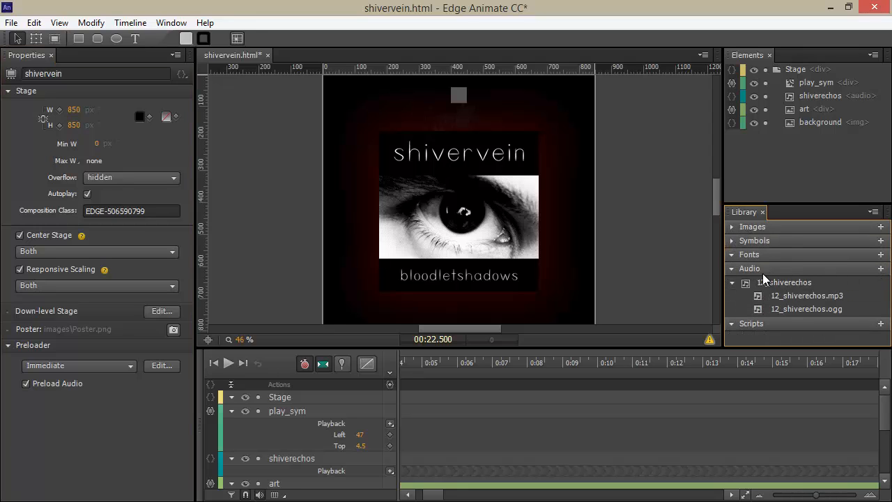
left_click(783, 281)
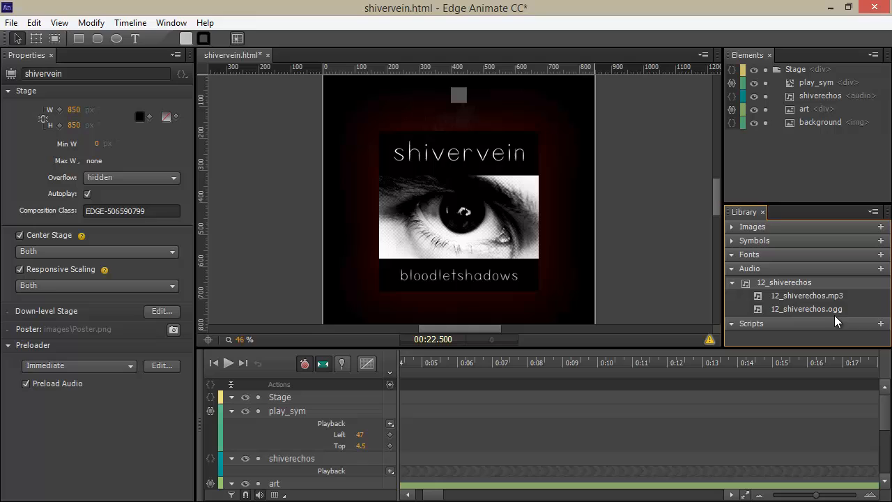
mouse_move(805, 310)
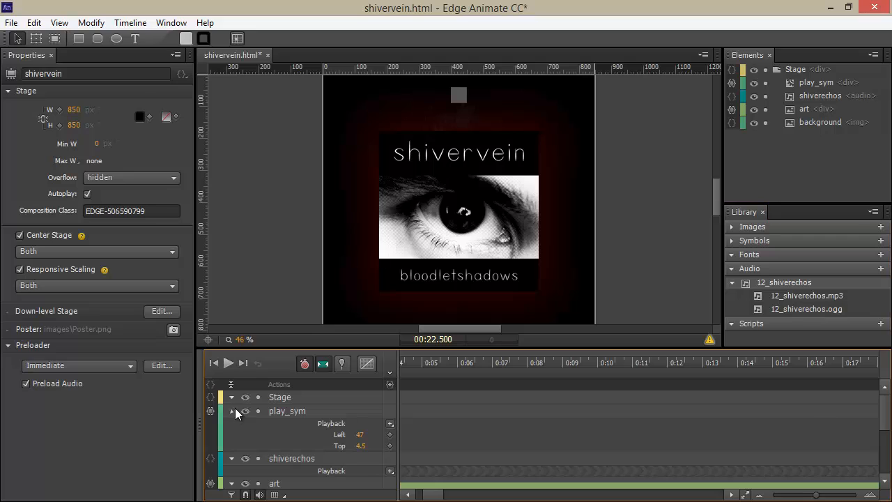
left_click(292, 424)
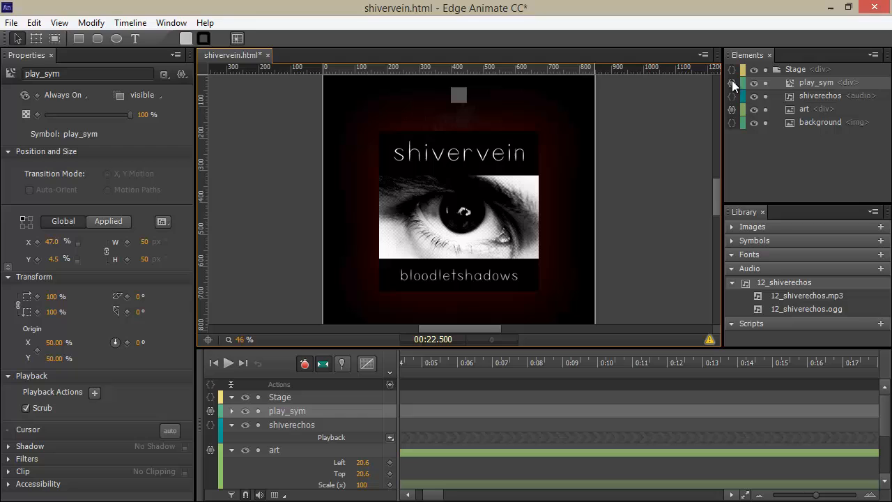
In play_sym's click action, select and remove the existing shiverechos volume code.
left_click(732, 82)
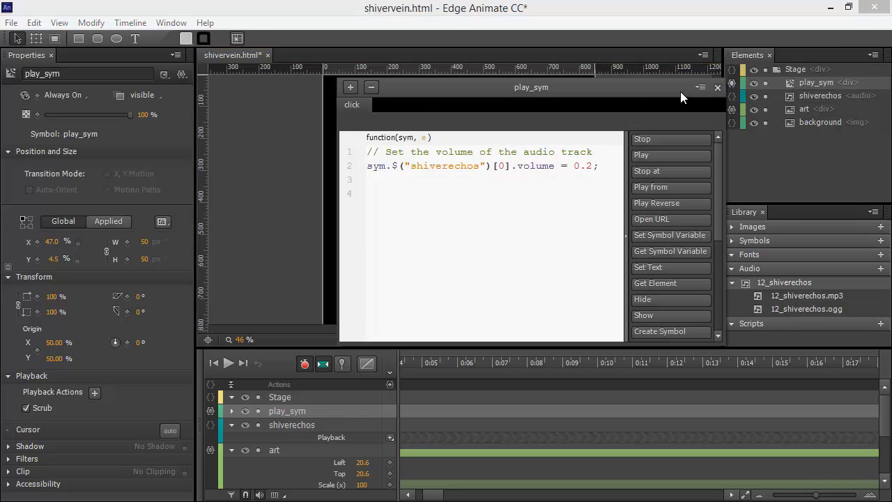
double_click(443, 166)
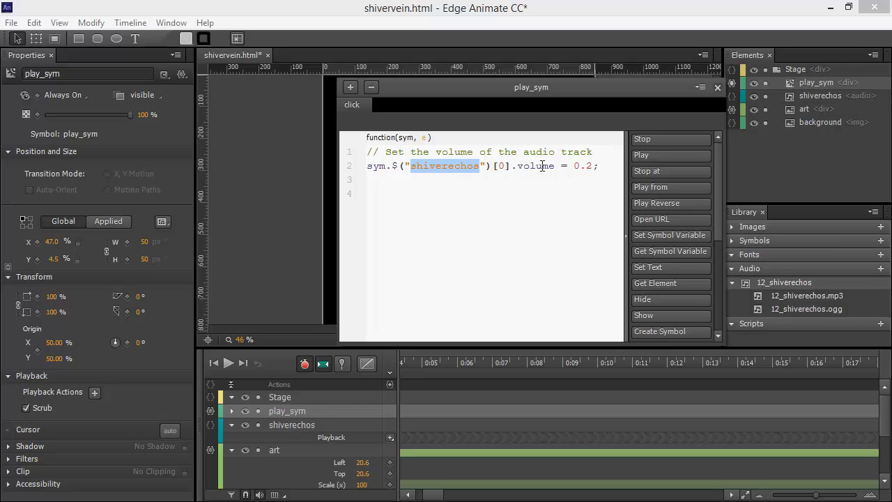
mouse_move(730, 164)
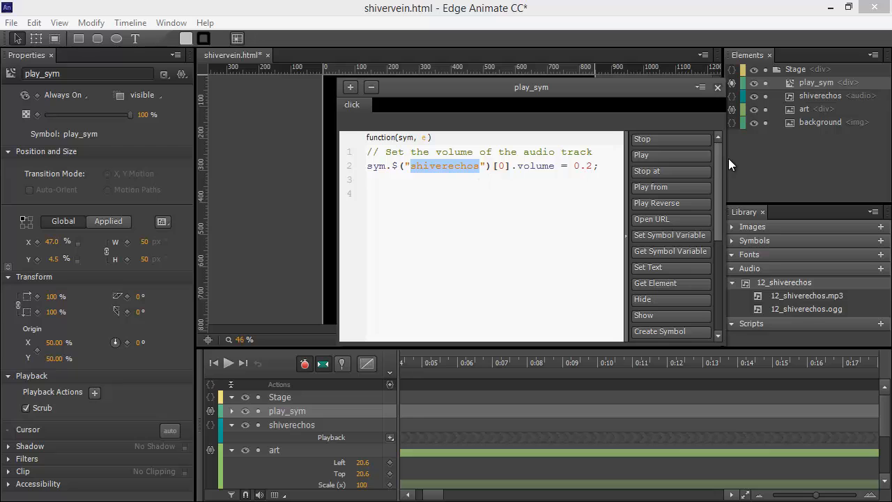
scroll("down", 3)
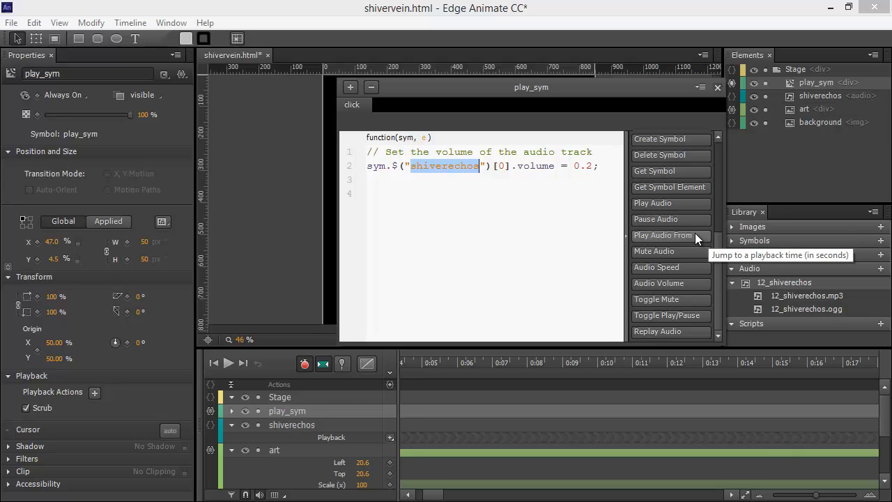
mouse_move(676, 270)
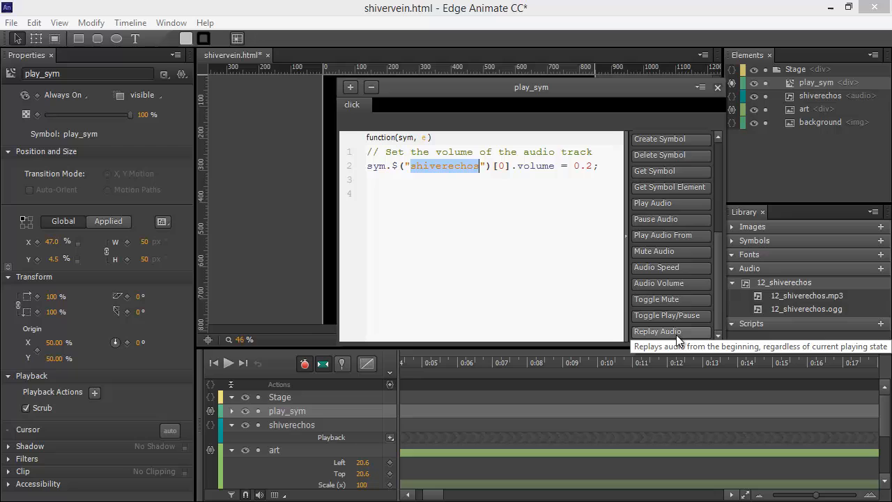
left_click(443, 180)
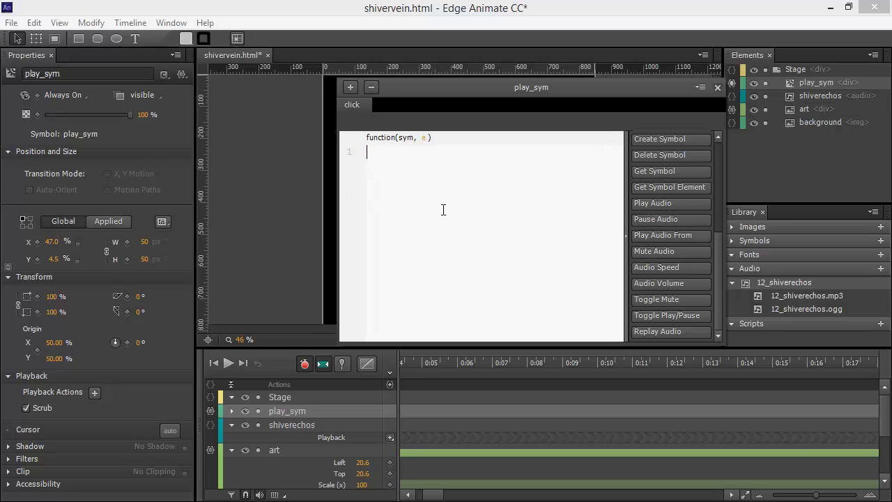
Insert the Toggle Play/Pause snippet and select its placeholder audio element name to replace.
left_click(666, 314)
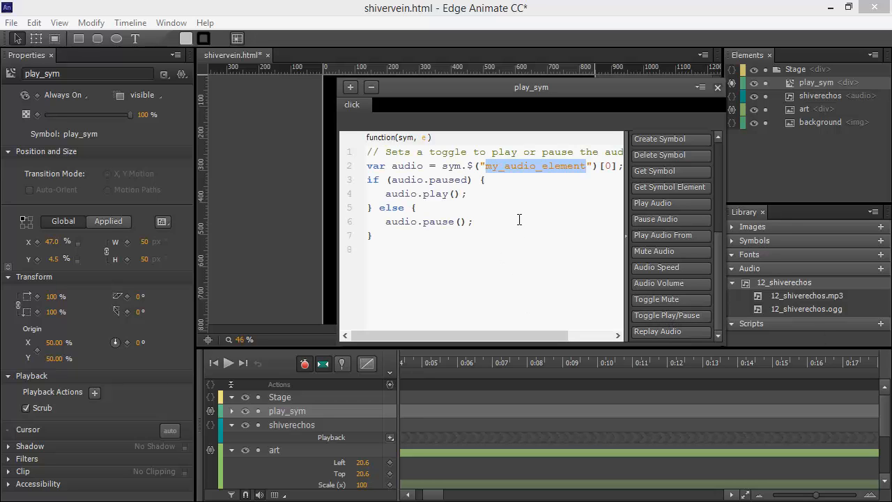
double_click(407, 166)
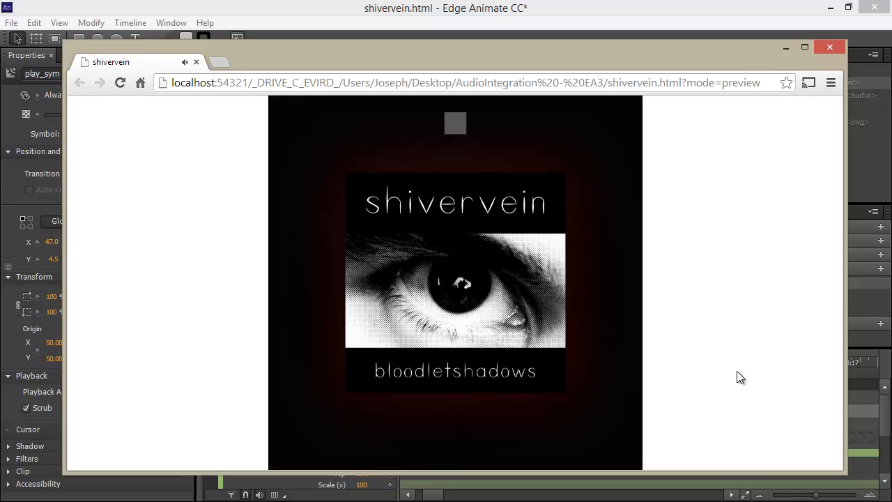
Back on the Stage, set Responsive Scaling to Width only.
left_click(829, 47)
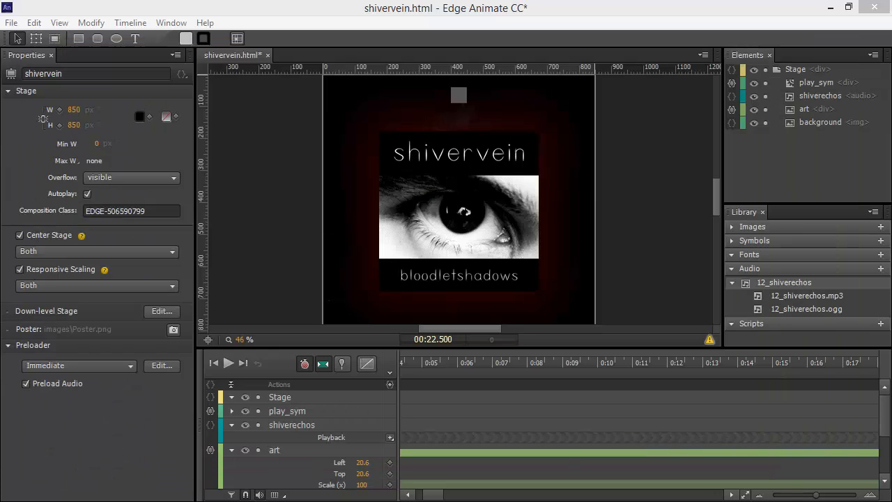
mouse_move(198, 167)
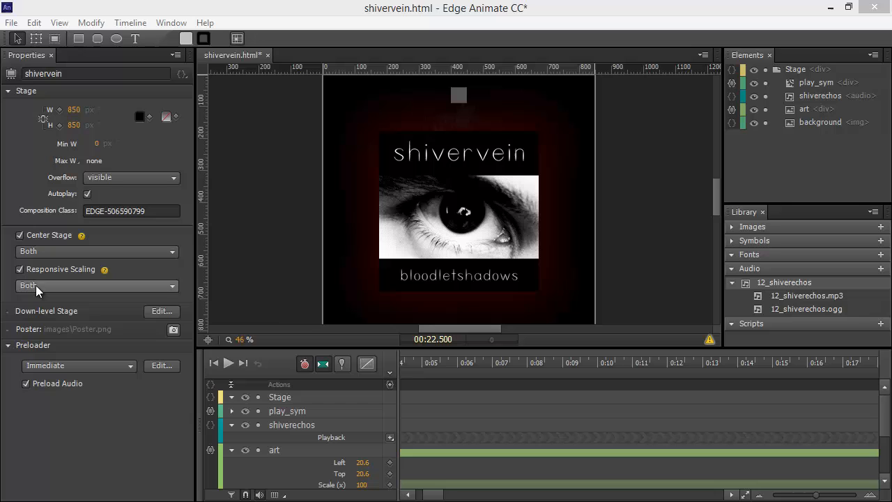
left_click(98, 284)
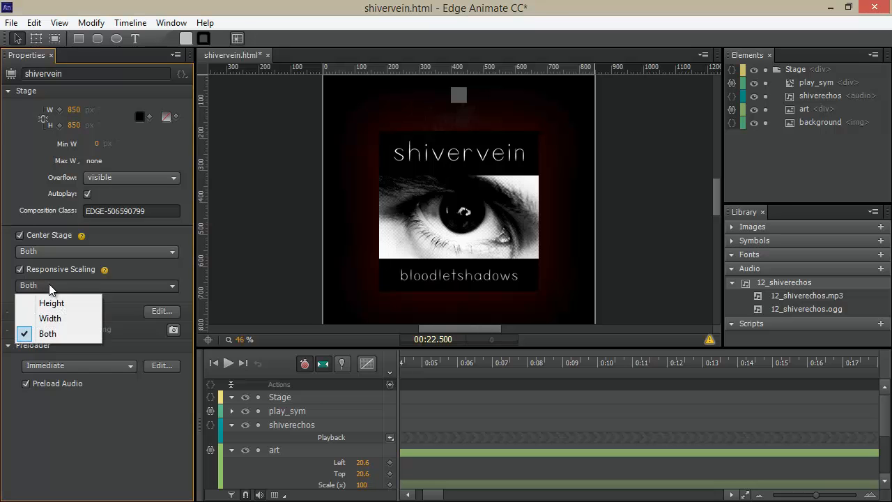
left_click(51, 318)
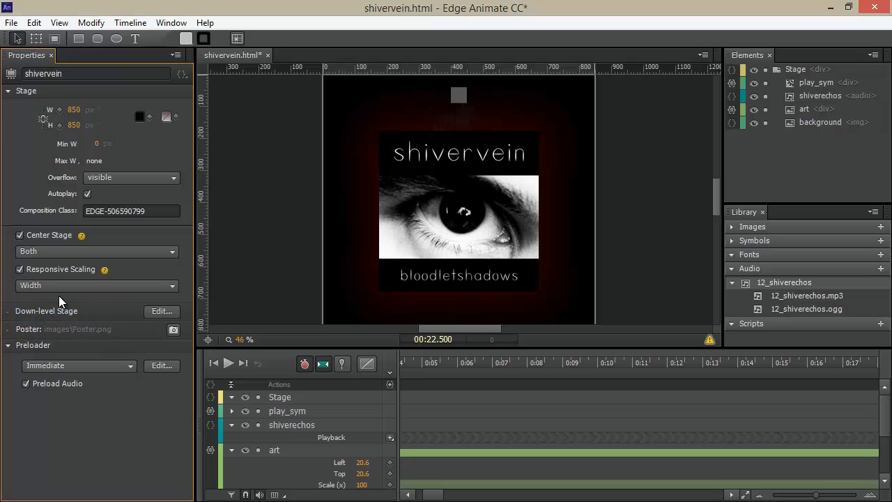
mouse_move(104, 287)
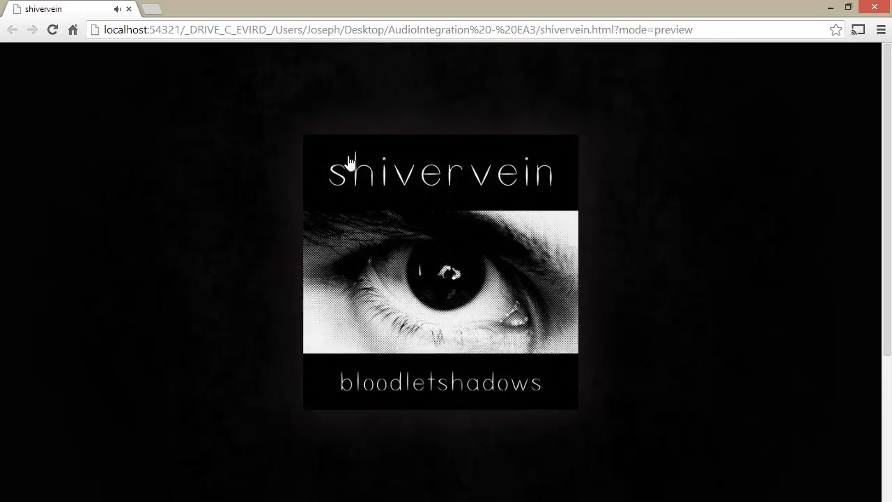
Scroll the Chrome preview to see the artwork scaled to the full window width.
scroll("down", 3)
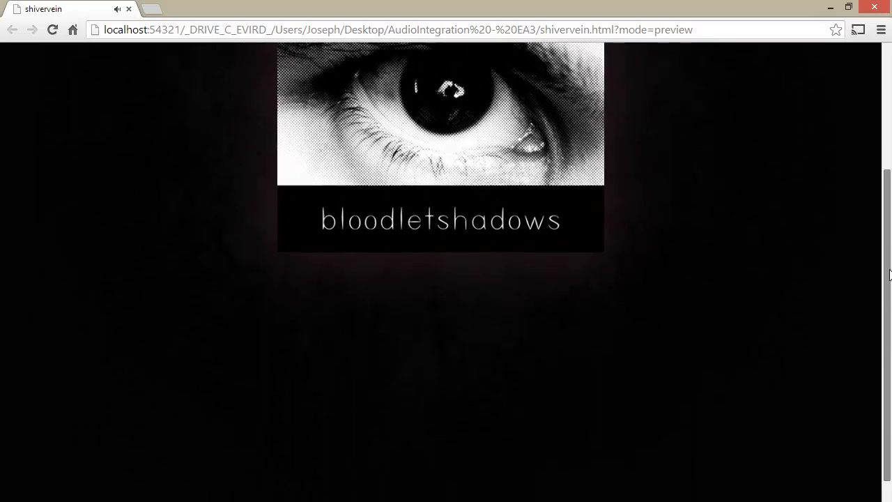